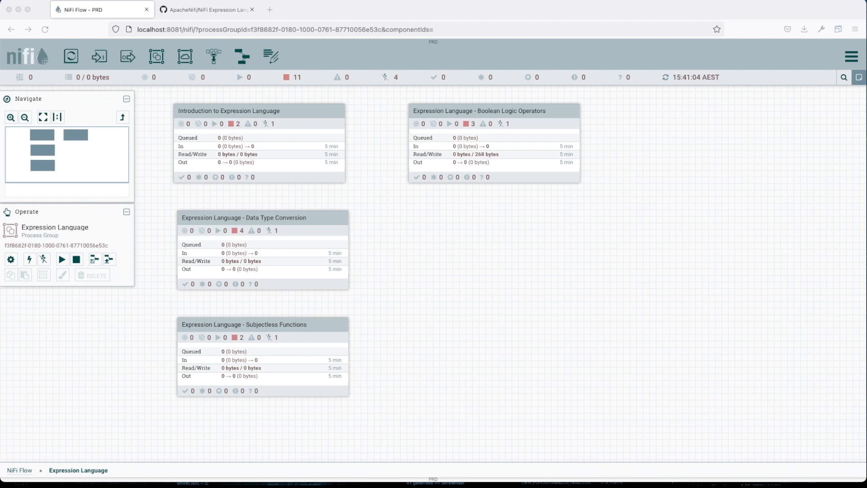
pyautogui.moveTo(718, 207)
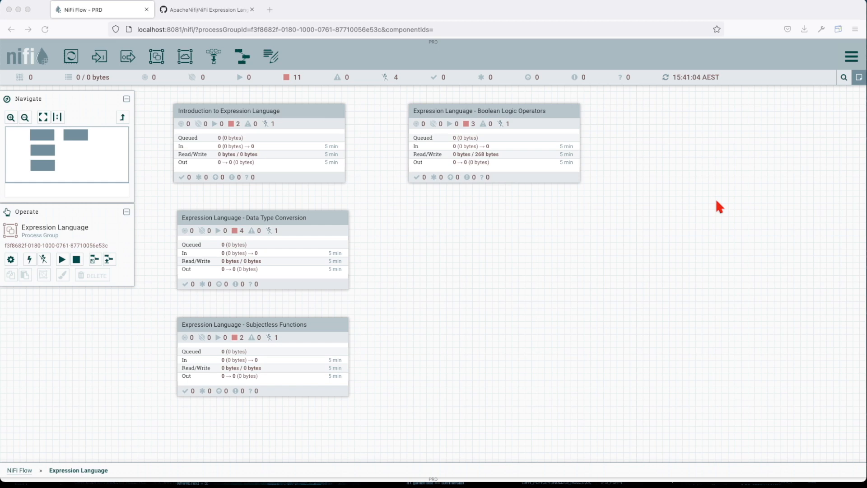
pyautogui.moveTo(740, 209)
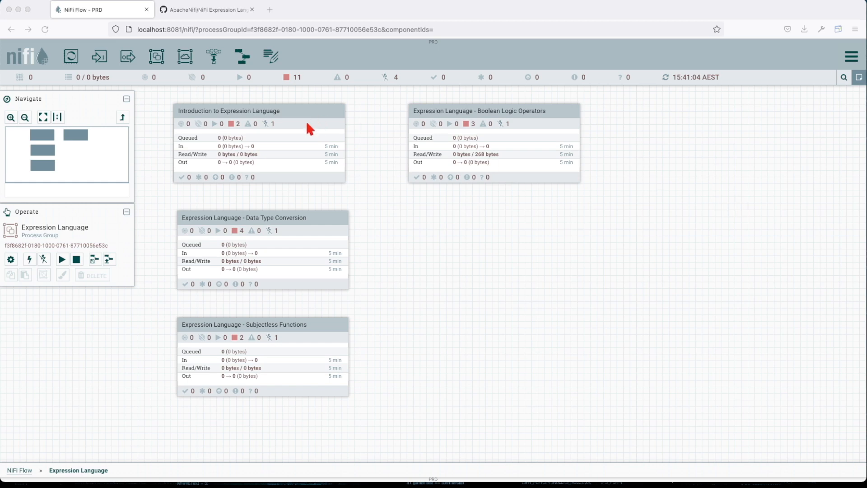
pyautogui.moveTo(306, 230)
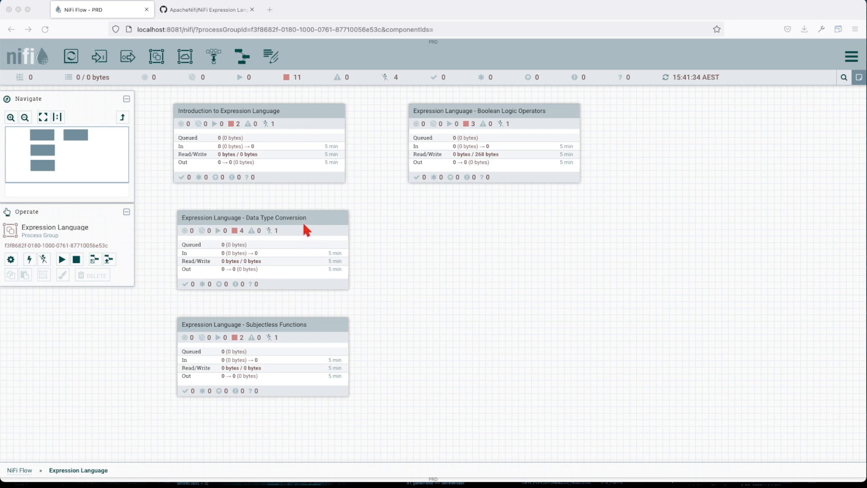
pyautogui.moveTo(356, 325)
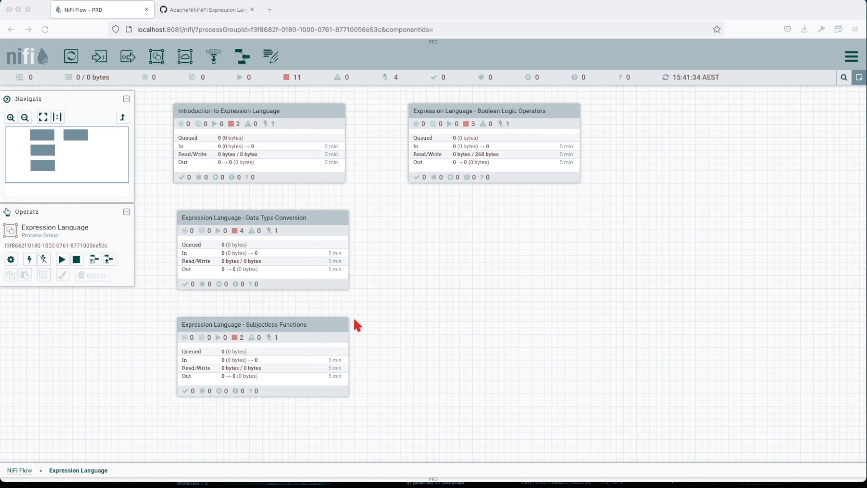
pyautogui.moveTo(441, 140)
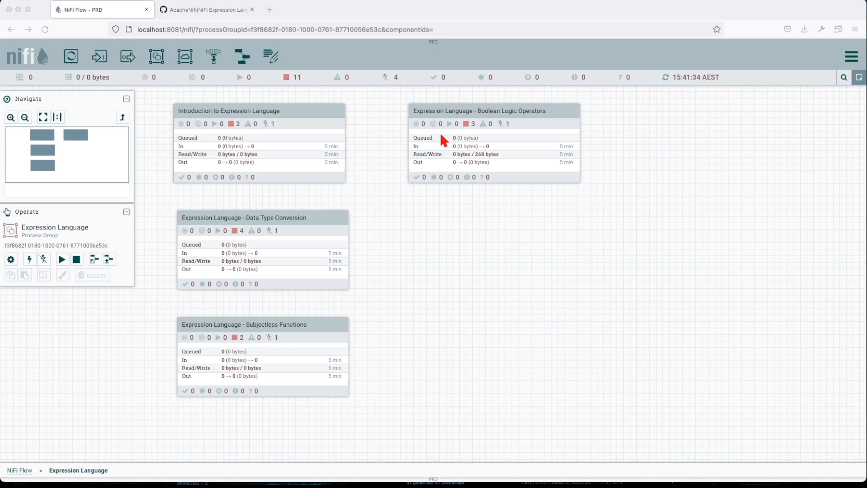
# Step: Bring up the GitHub readme's tutorial list with the Mathematical Operators template download link
pyautogui.click(207, 9)
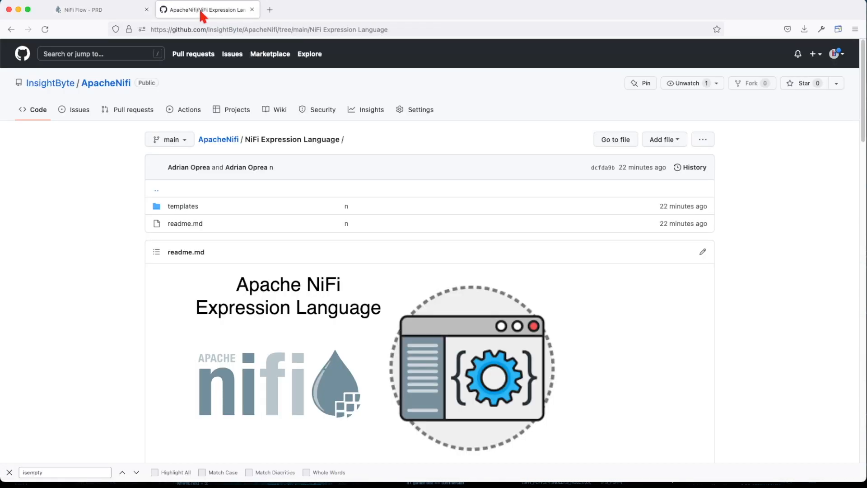
pyautogui.scroll(-3)
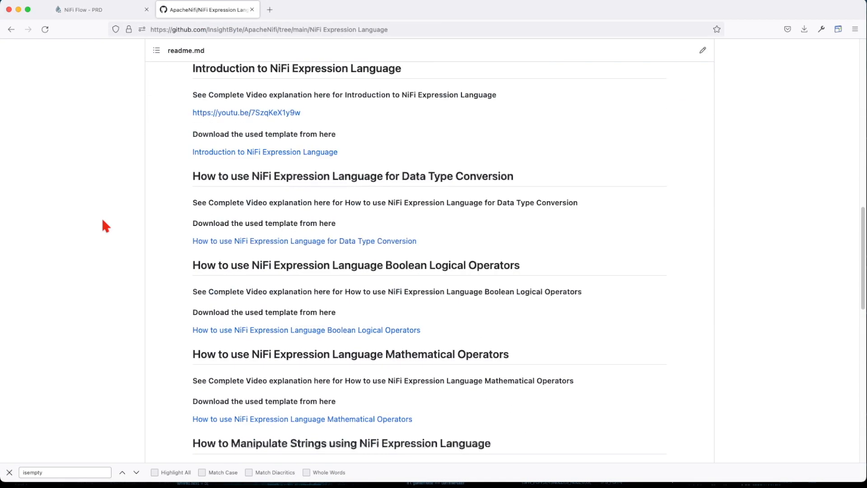
pyautogui.scroll(-3)
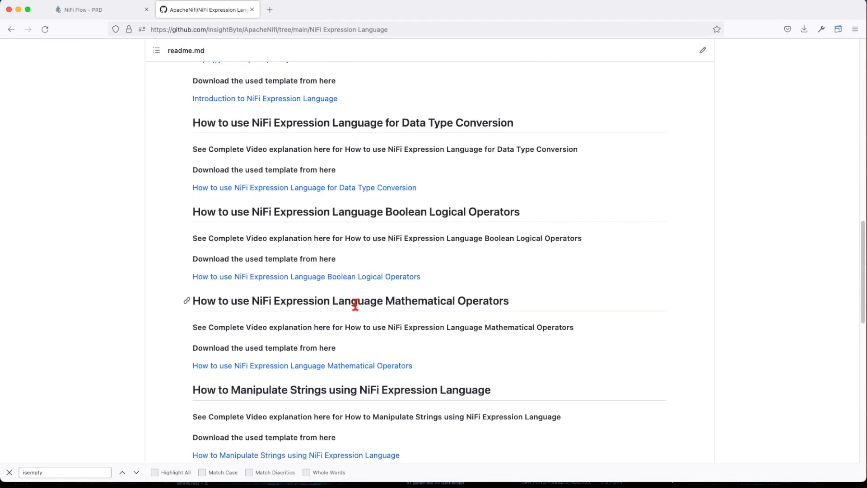
pyautogui.moveTo(519, 312)
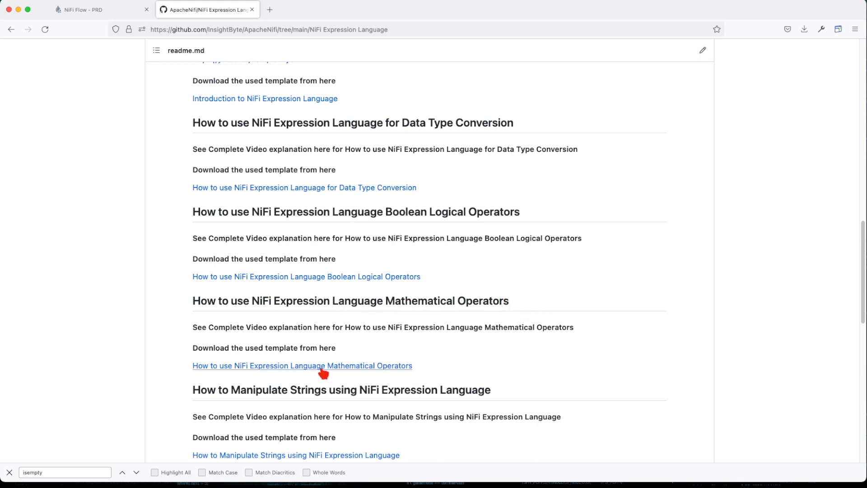
pyautogui.moveTo(301, 365)
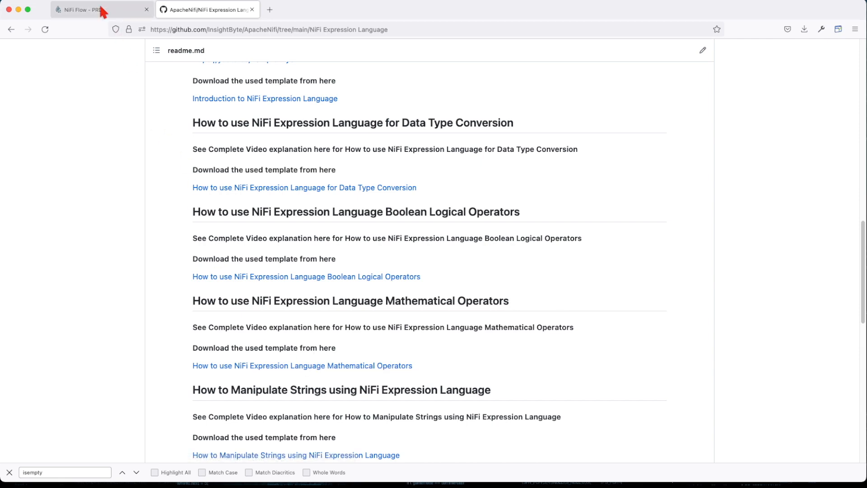
# Step: Add the Expression Language - Mathematical Operators template as a fifth process group on the NiFi canvas
pyautogui.click(102, 9)
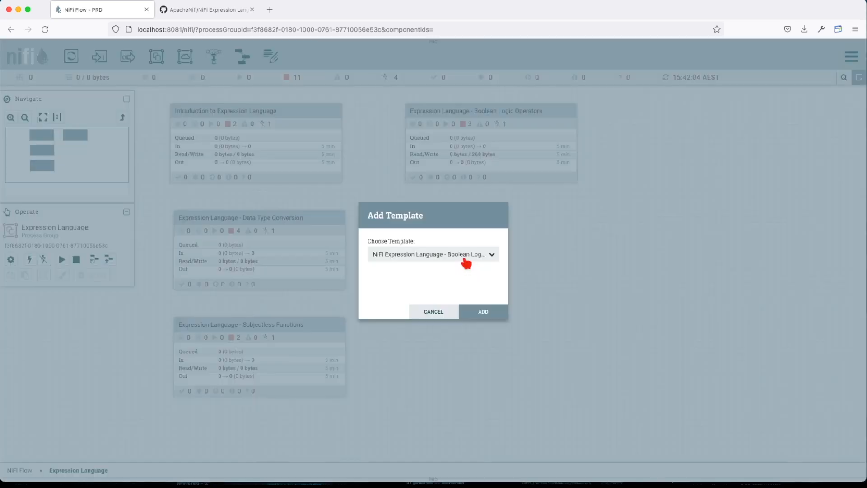
pyautogui.click(433, 254)
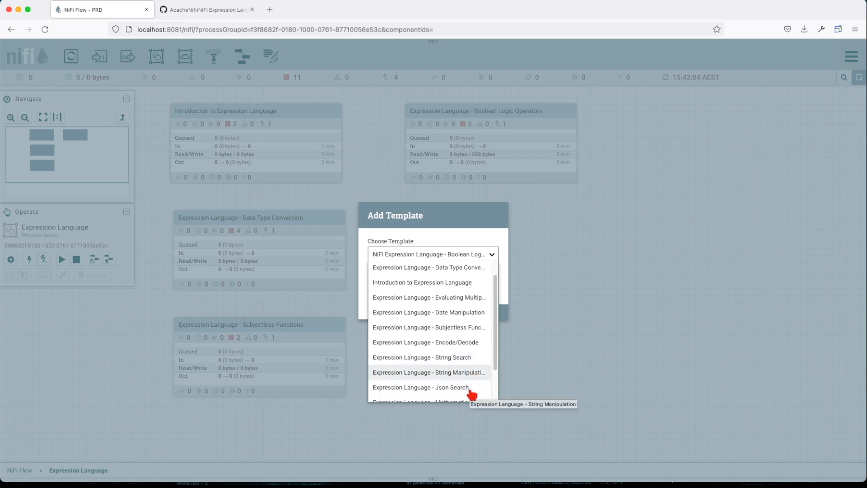
pyautogui.click(418, 401)
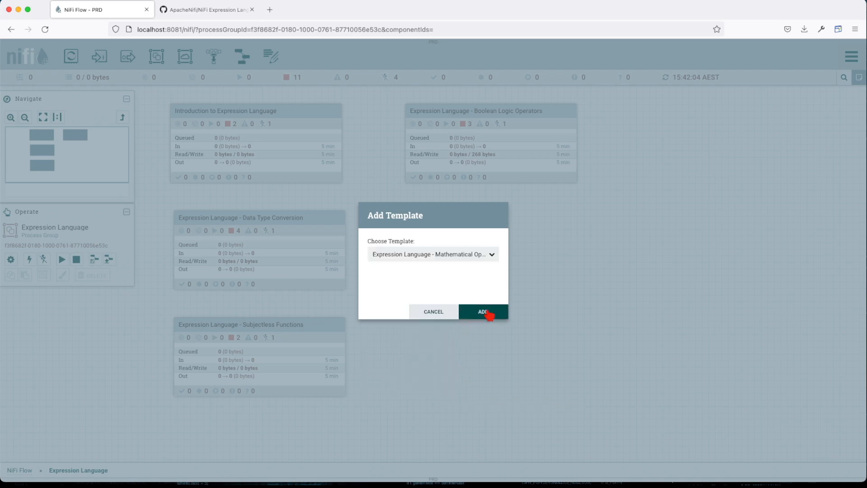
pyautogui.click(482, 312)
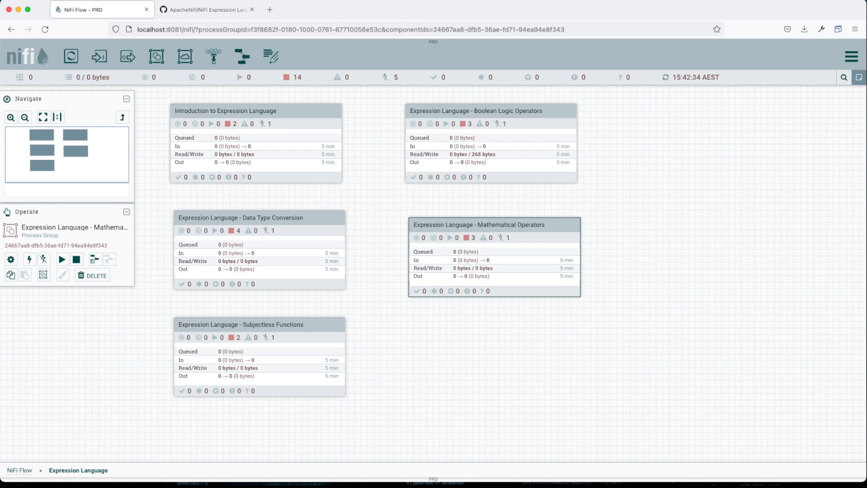
# Step: Enter the Mathematical Operators group and review GenerateFlowFile's attr1=10 and attr2=3 without changes
pyautogui.doubleClick(494, 225)
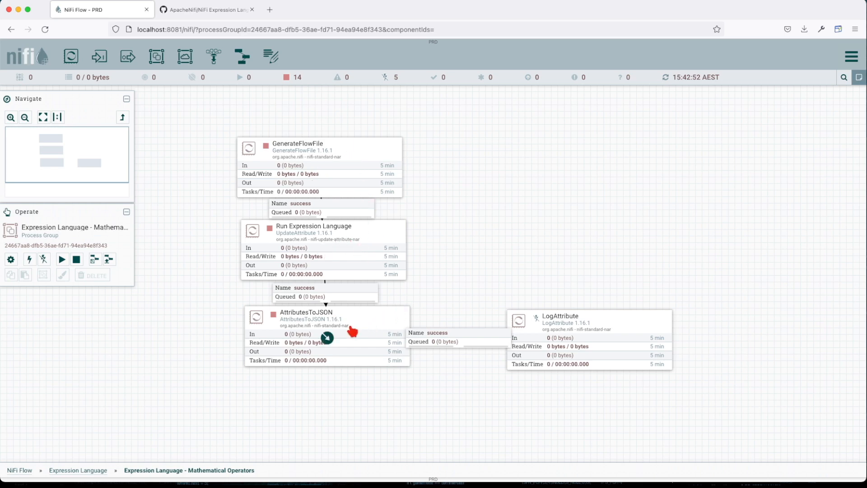
pyautogui.moveTo(454, 343)
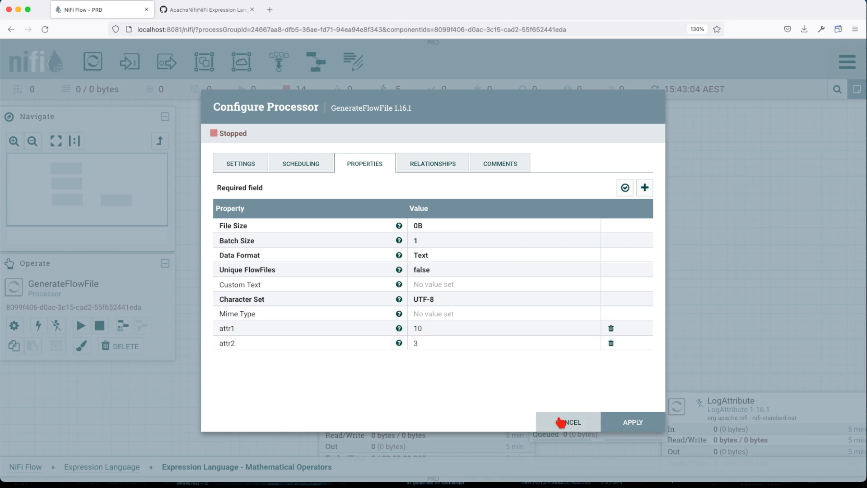
pyautogui.click(567, 425)
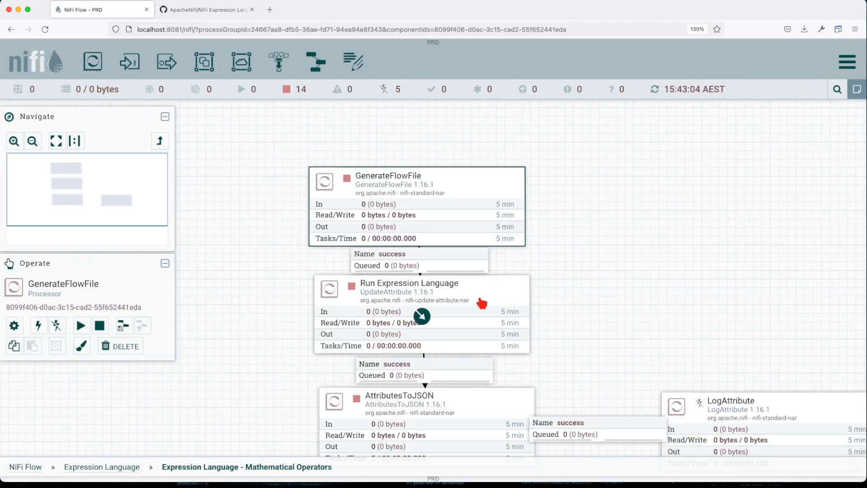
pyautogui.doubleClick(408, 282)
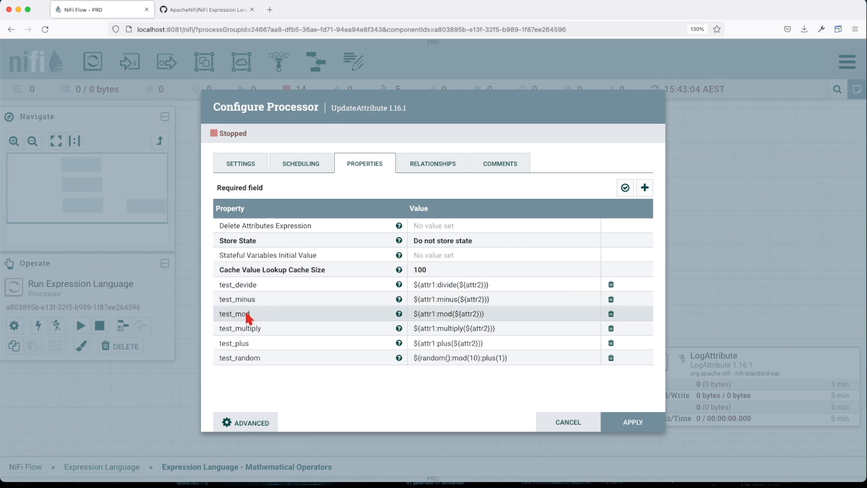
pyautogui.moveTo(247, 362)
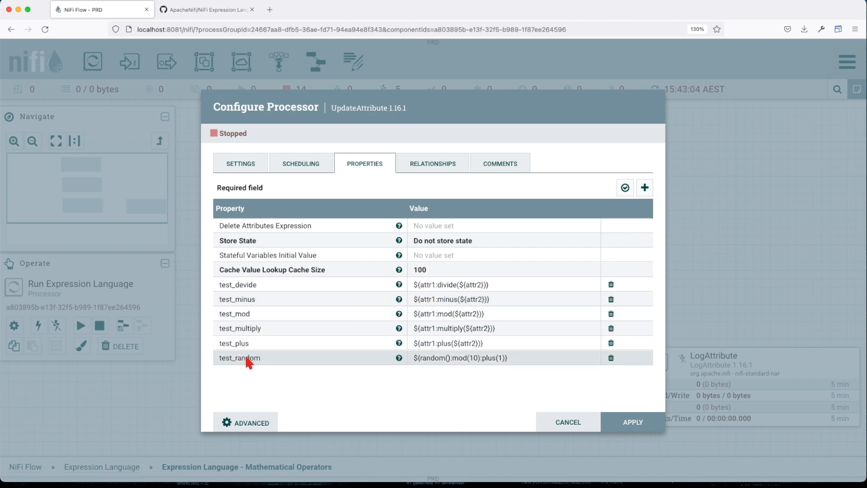
pyautogui.moveTo(255, 348)
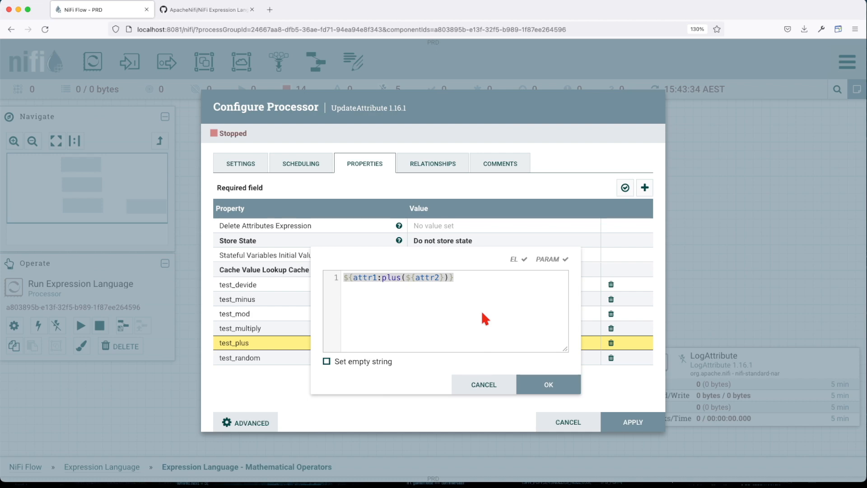
pyautogui.click(453, 277)
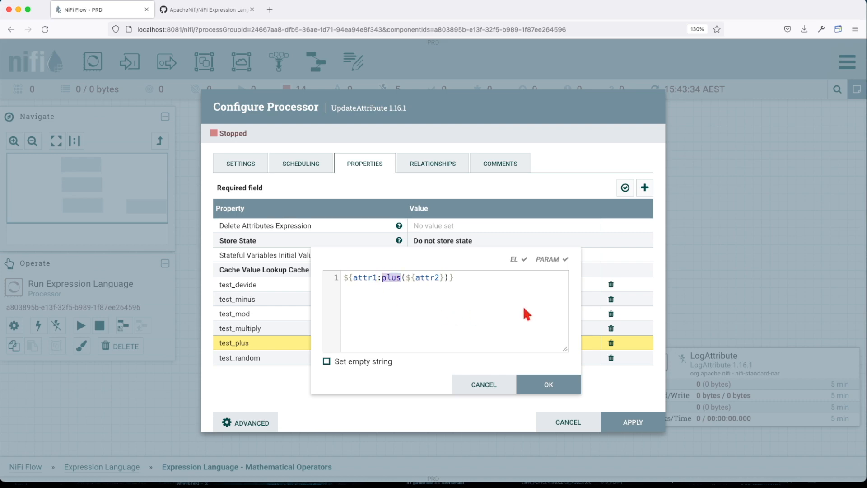
pyautogui.moveTo(596, 388)
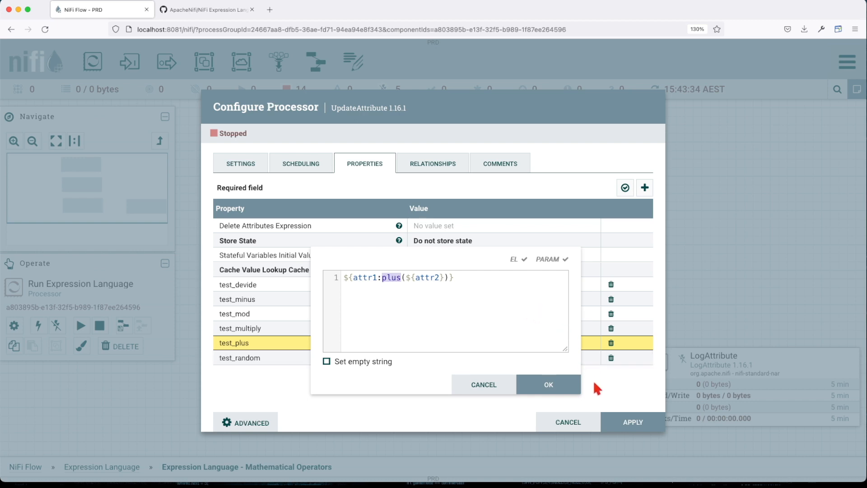
pyautogui.click(547, 384)
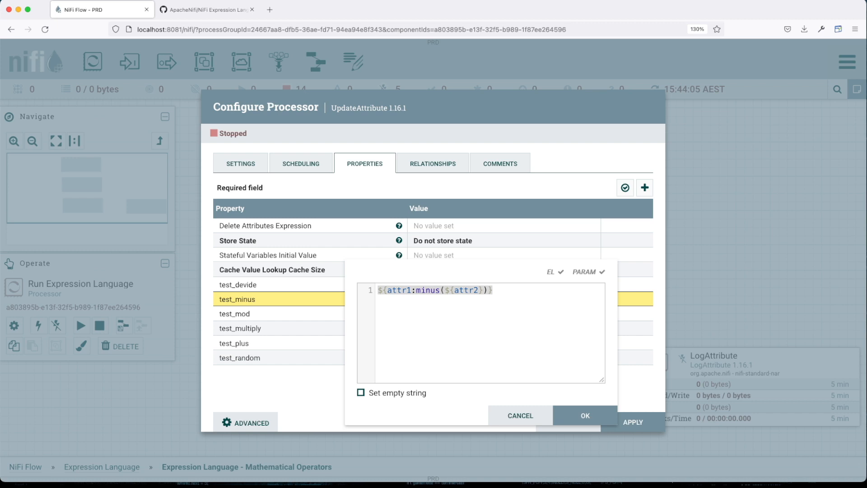
pyautogui.moveTo(466, 296)
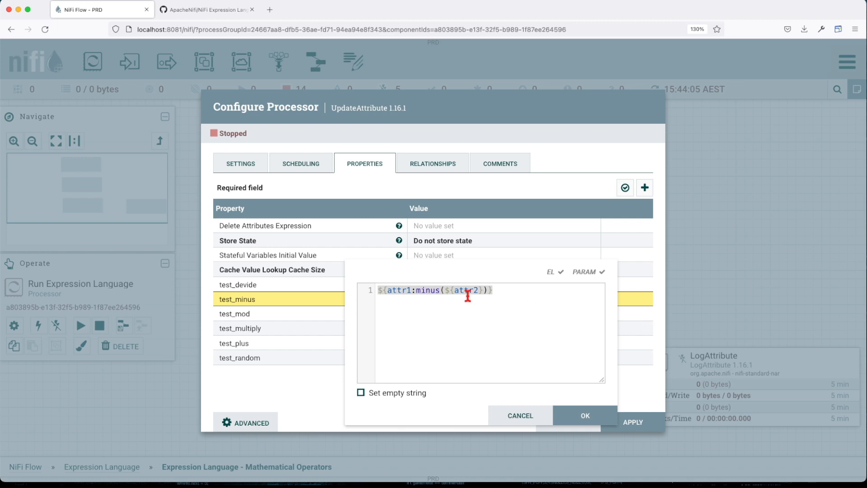
pyautogui.moveTo(476, 334)
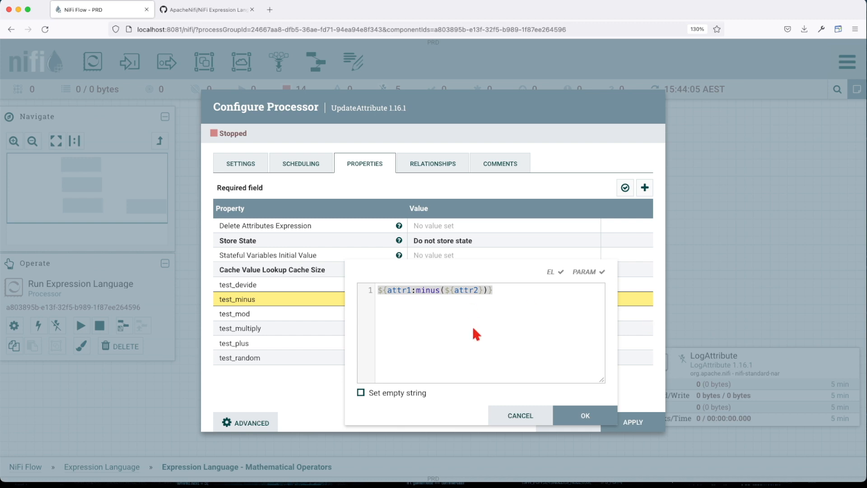
pyautogui.moveTo(468, 326)
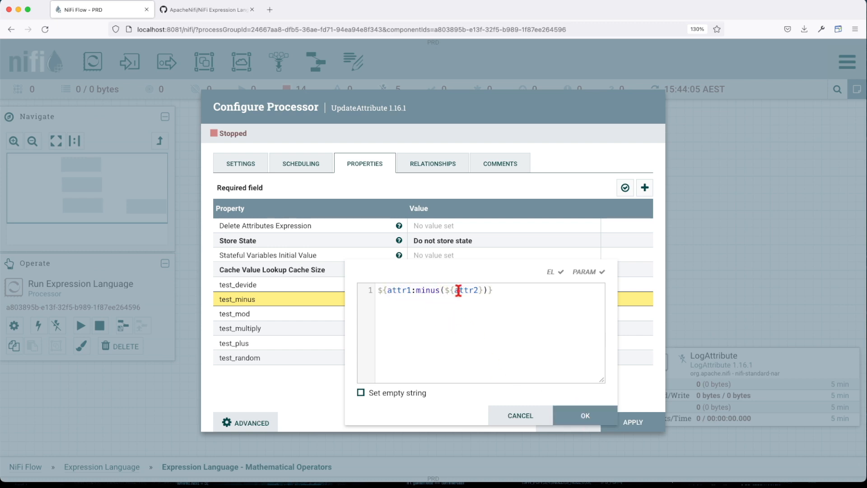
pyautogui.click(584, 418)
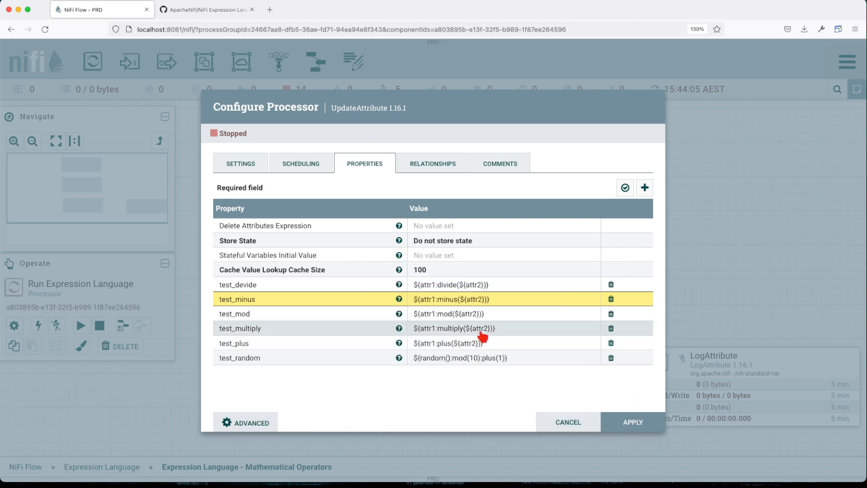
pyautogui.click(450, 328)
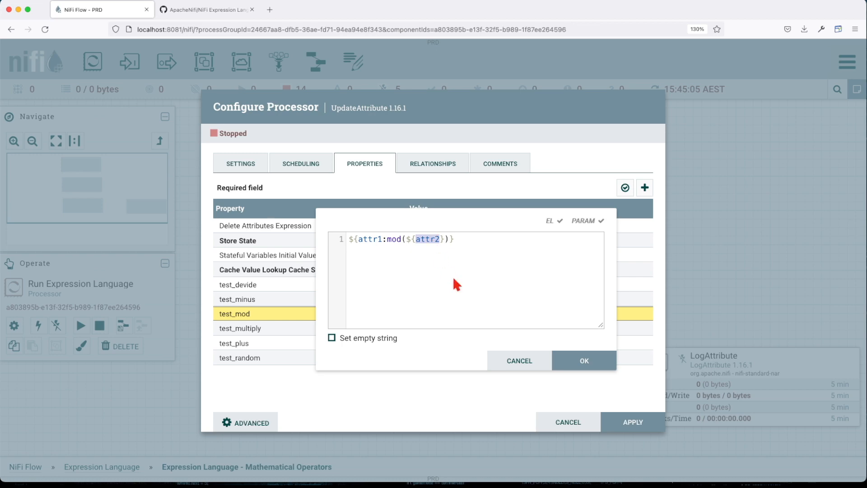
pyautogui.click(583, 360)
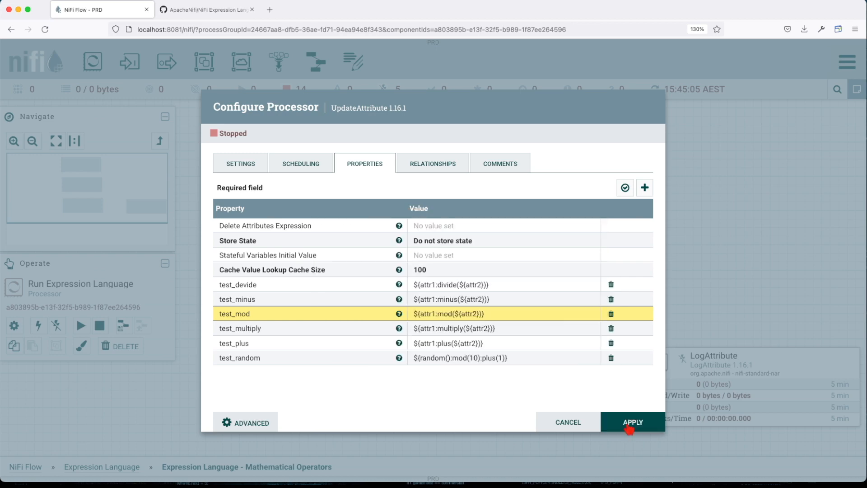
# Step: Apply the processor settings and list the success queue holding one 107-byte FlowFile
pyautogui.click(632, 426)
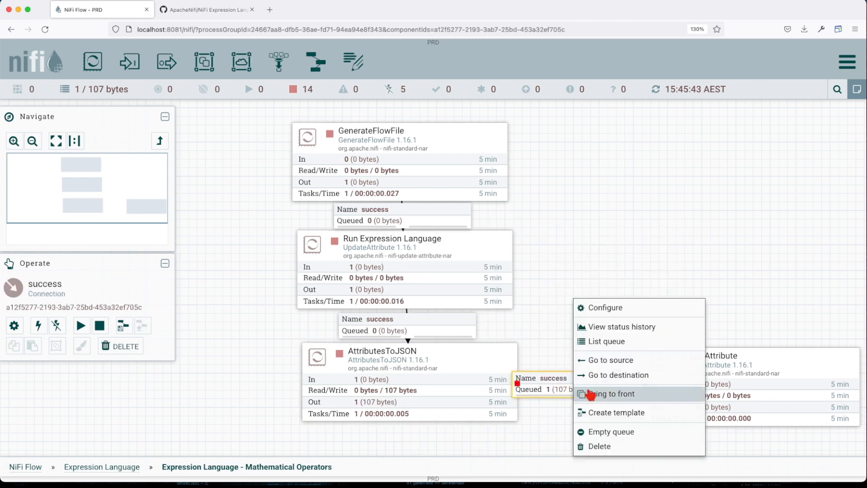
pyautogui.click(606, 341)
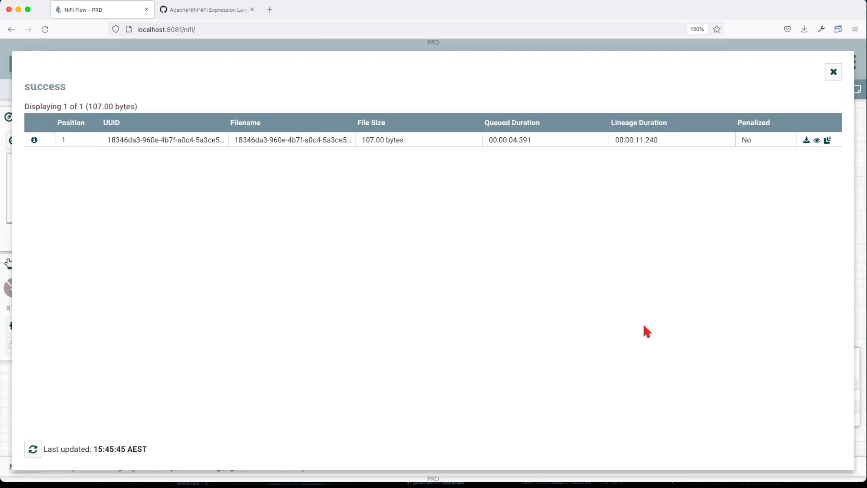
# Step: View the FlowFile as formatted JSON (plus 13, multiply 30, divide 3, minus 7, mod 1), highlighting test_random and test_mod
pyautogui.click(816, 140)
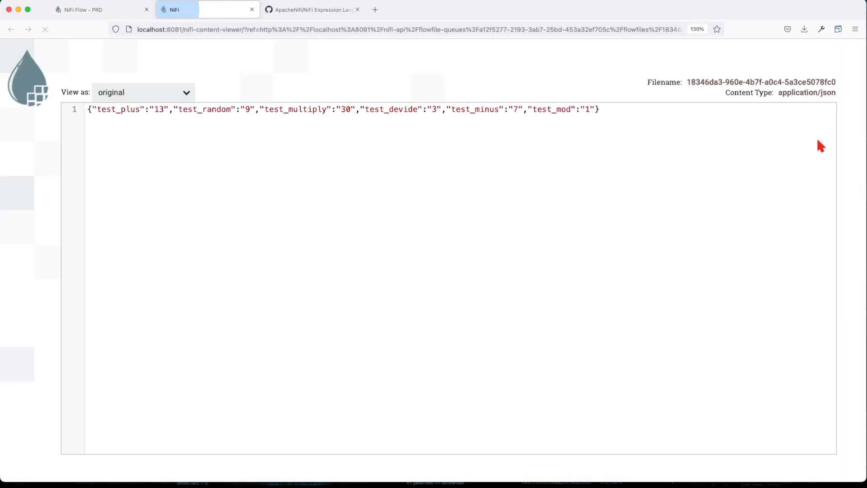
pyautogui.click(142, 93)
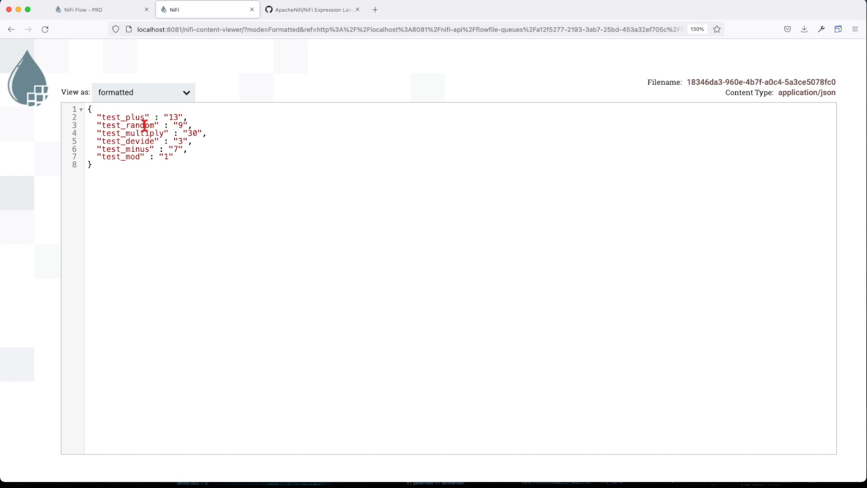
pyautogui.doubleClick(127, 125)
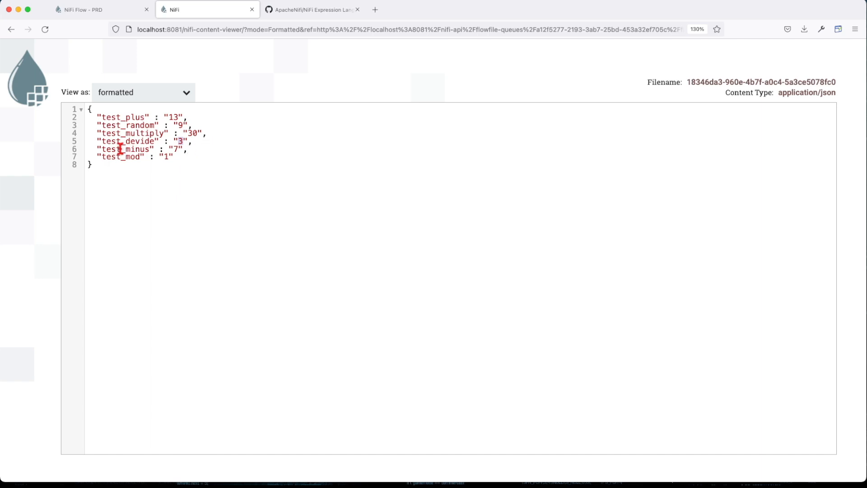
pyautogui.moveTo(135, 152)
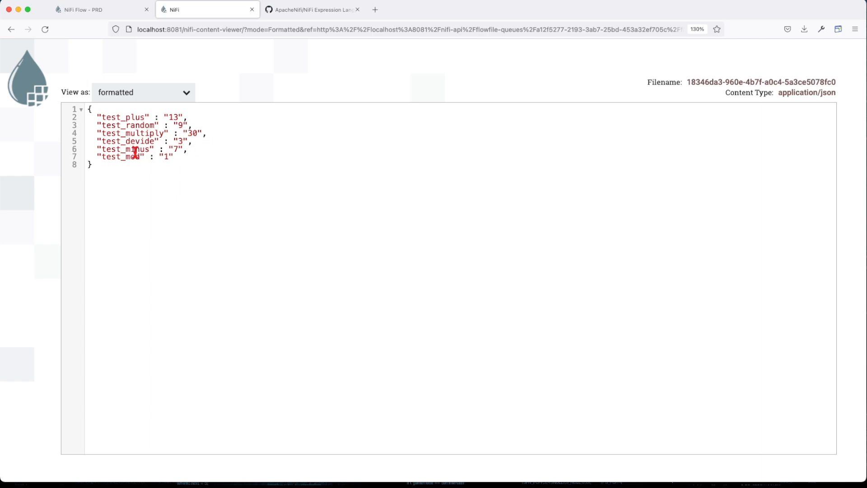
pyautogui.doubleClick(124, 149)
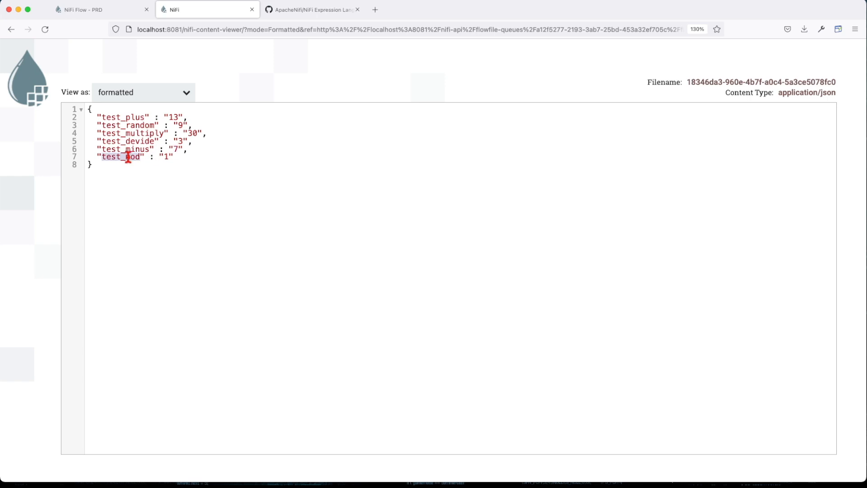
pyautogui.moveTo(172, 156)
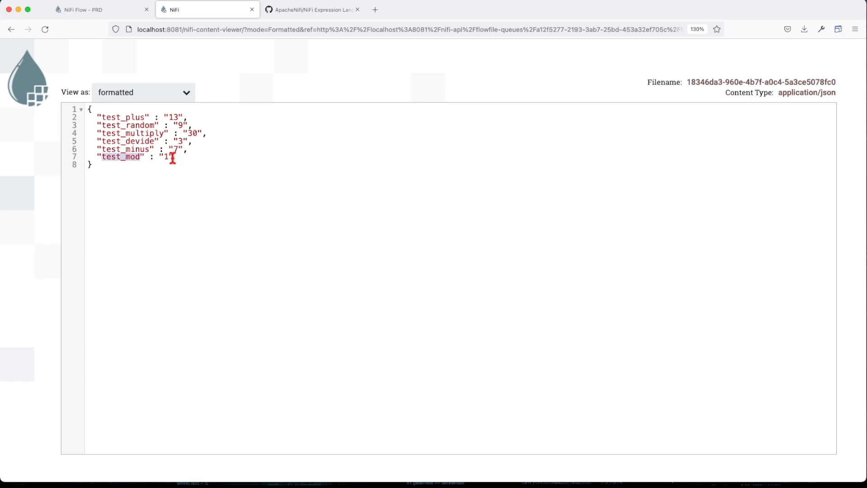